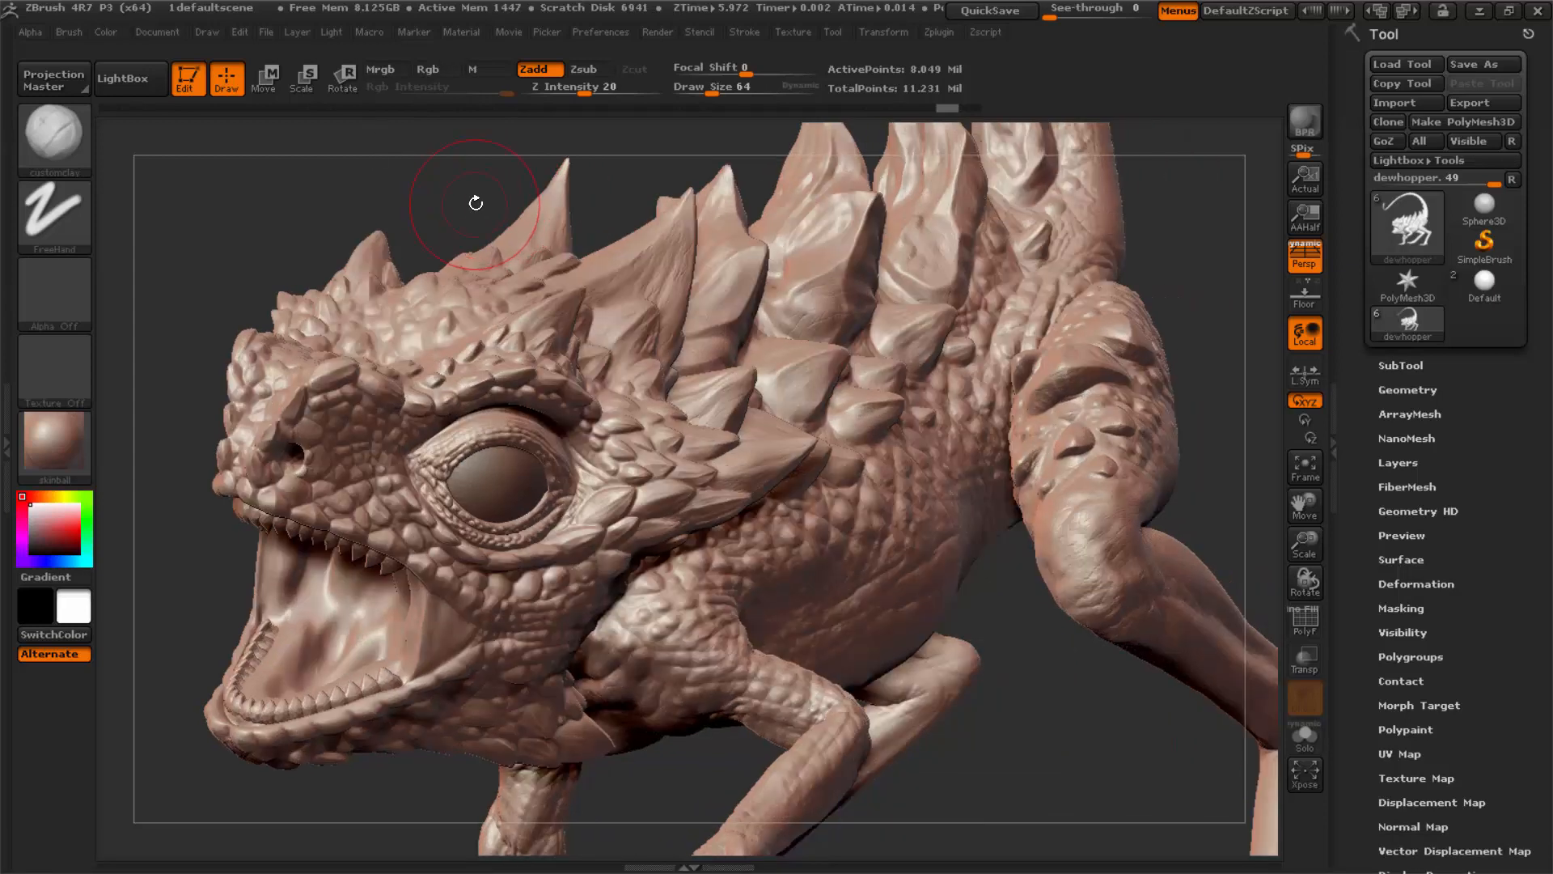
- Orbit and zoom around the lizard's head and chest to inspect the scaly skin, then switch to File Explorer
left_click_drag(476, 204, 1060, 426)
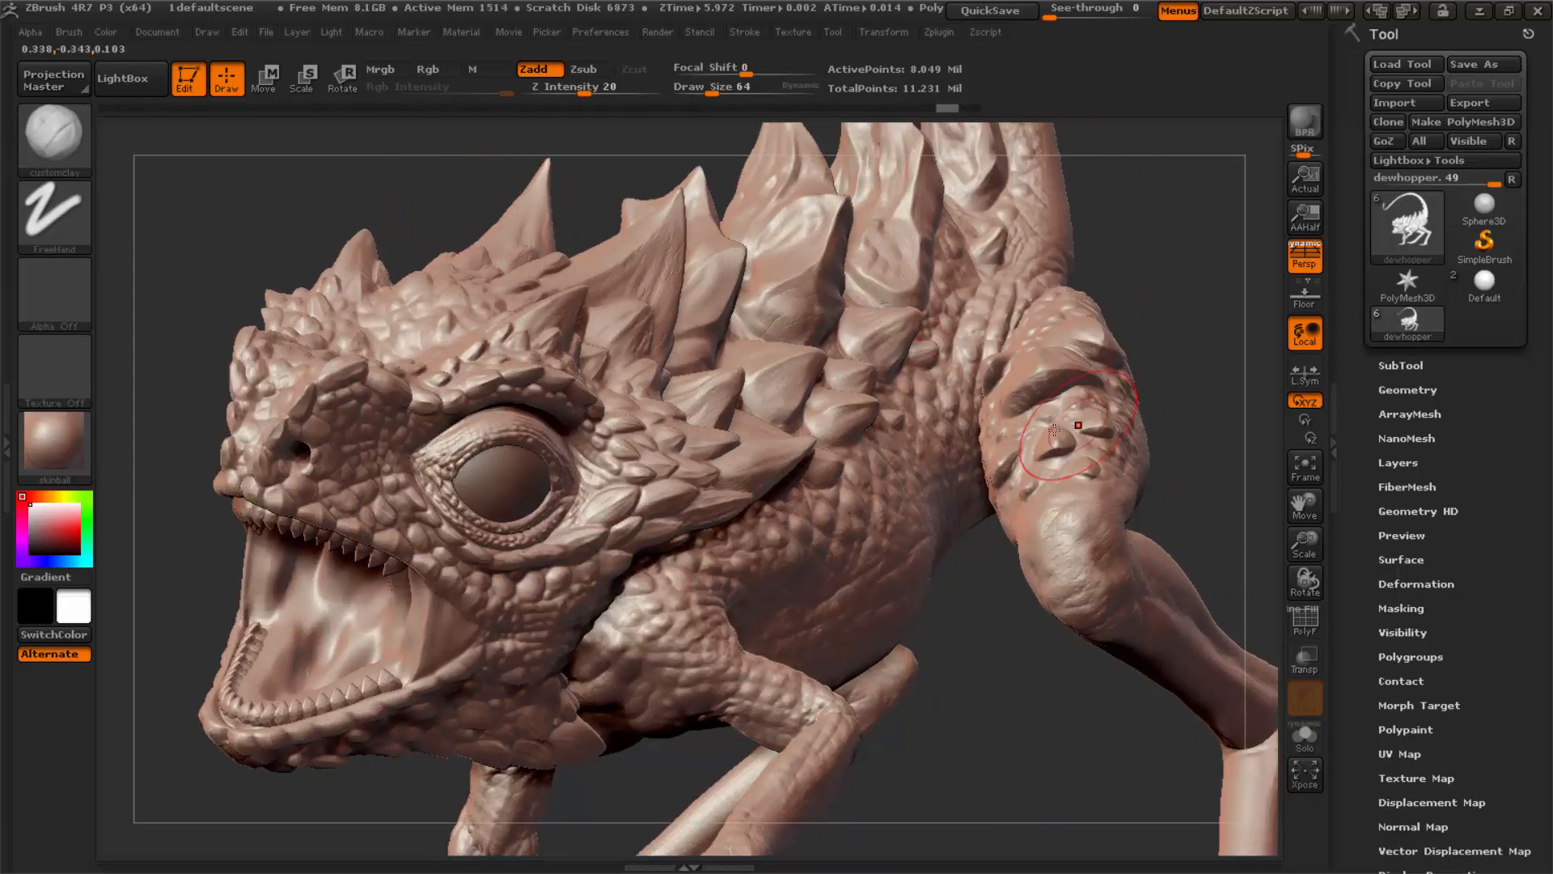
left_click_drag(1069, 426, 932, 471)
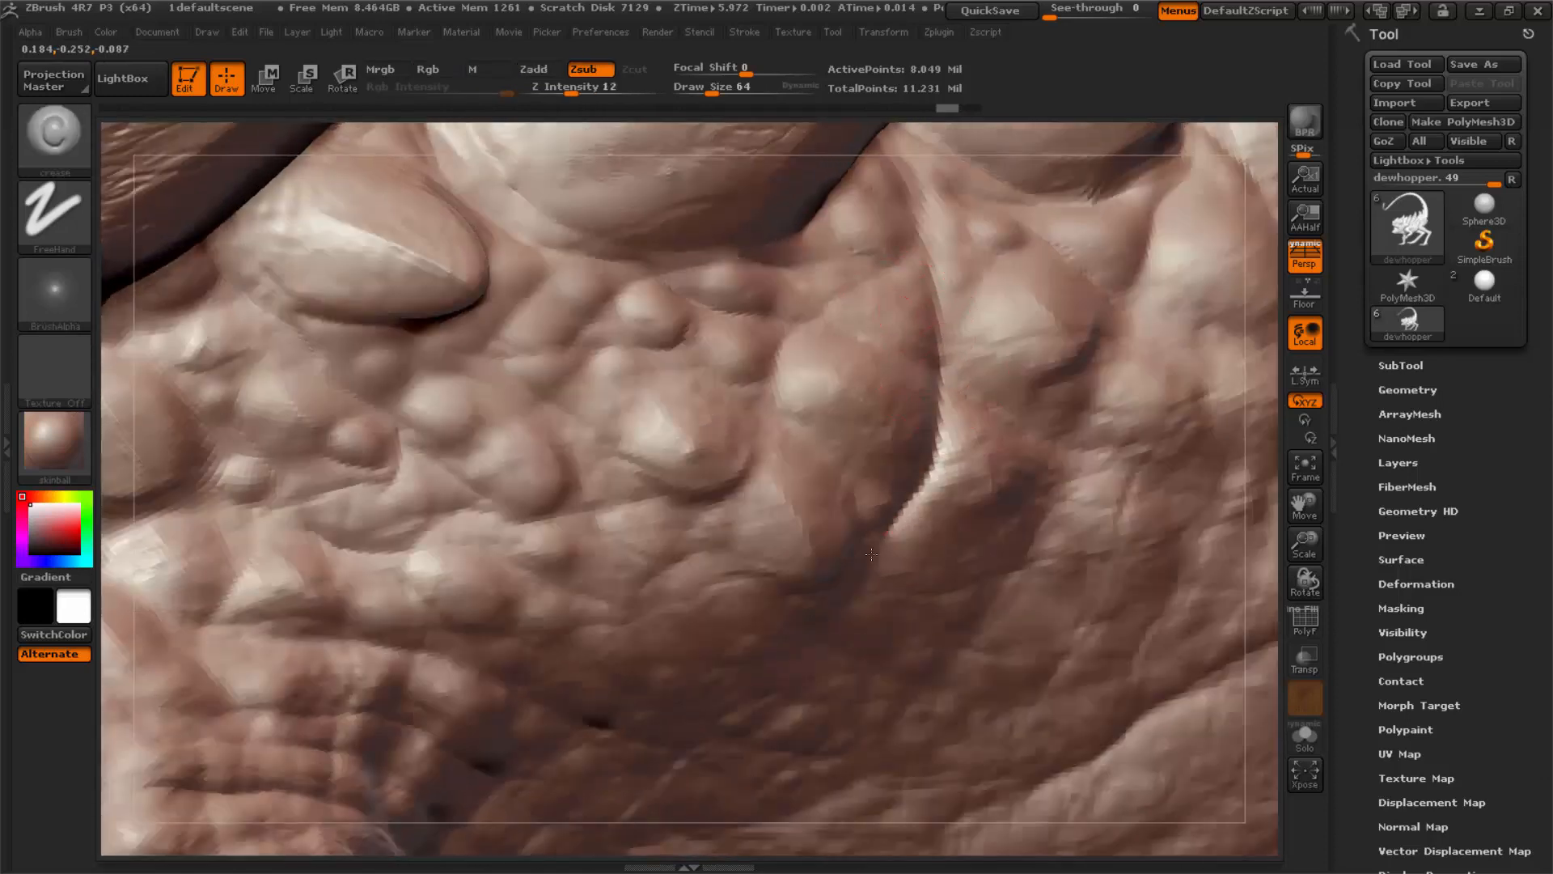
left_click_drag(872, 555, 762, 464)
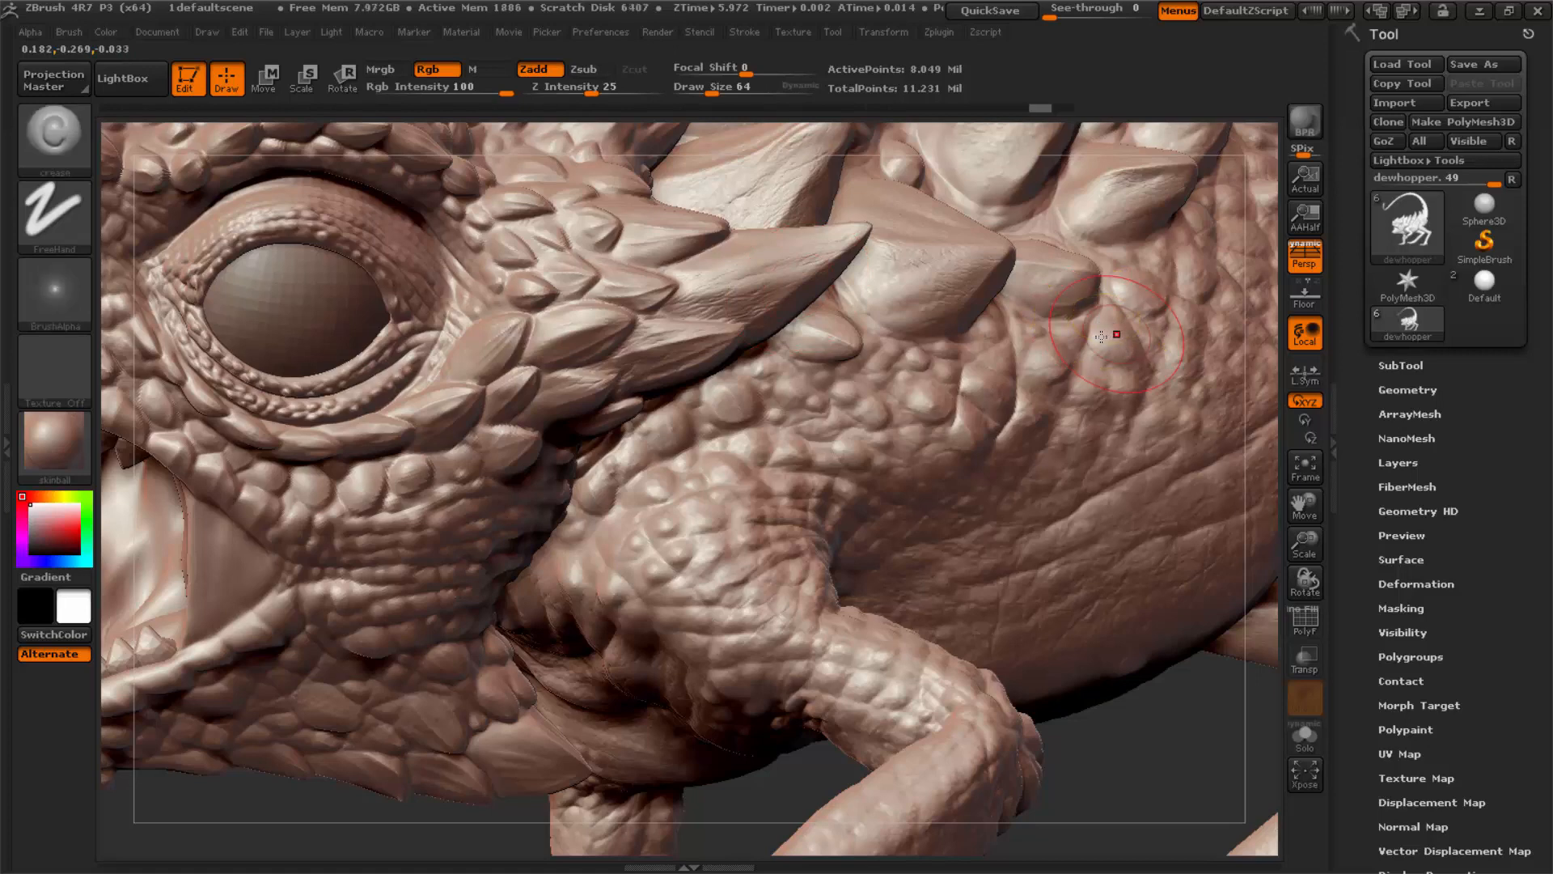
left_click(593, 68)
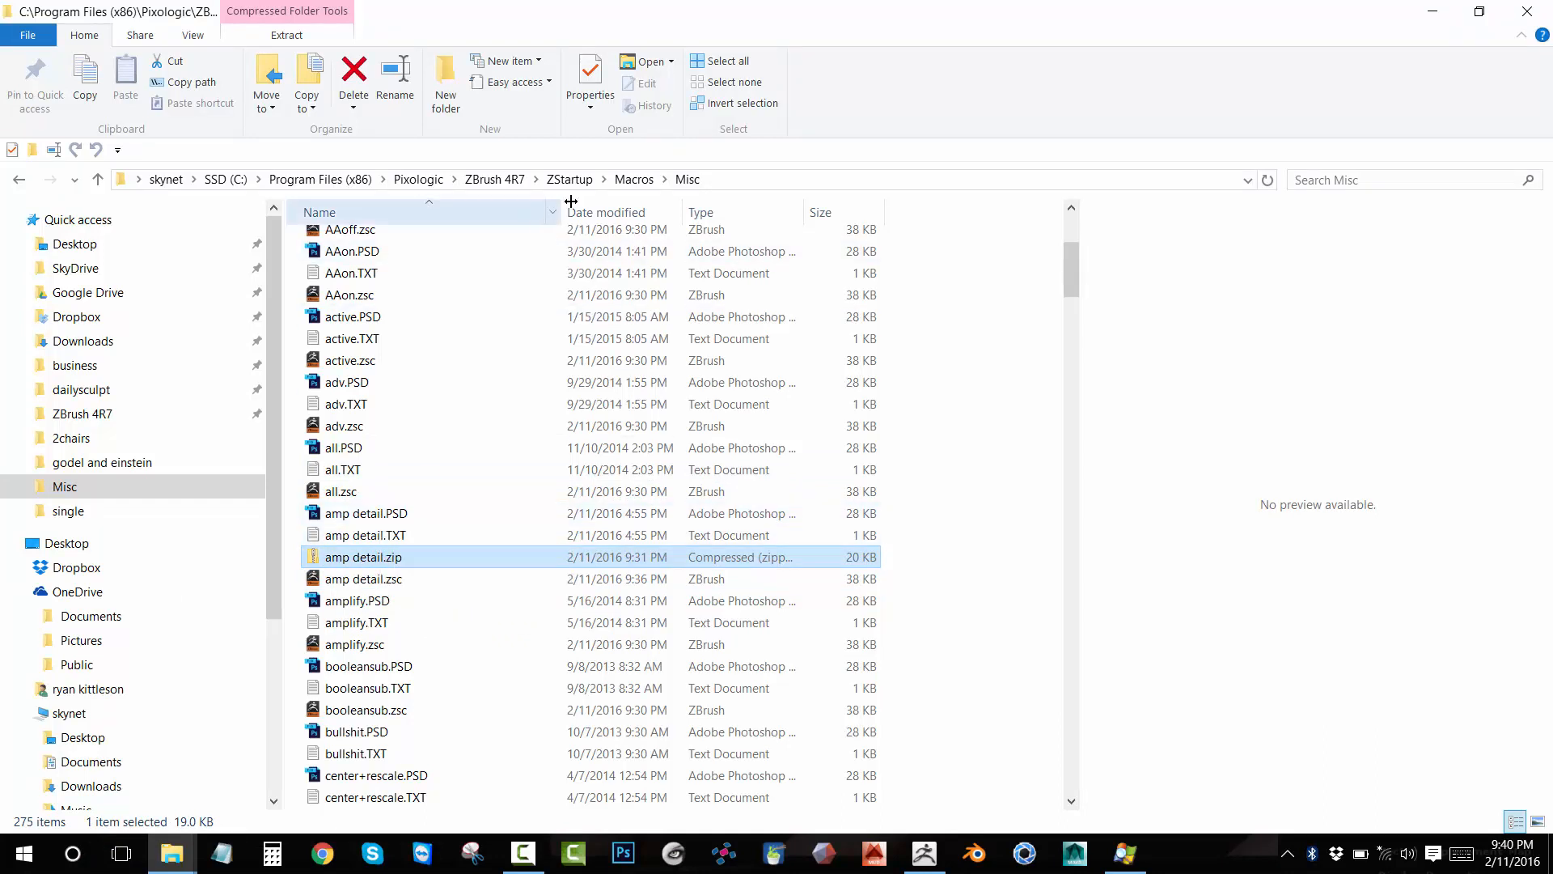
- Navigate from ZBrush 4R7 into ZStartup > Macros > Misc to show the amp detail PSD, TXT and ZSC files
left_click(496, 178)
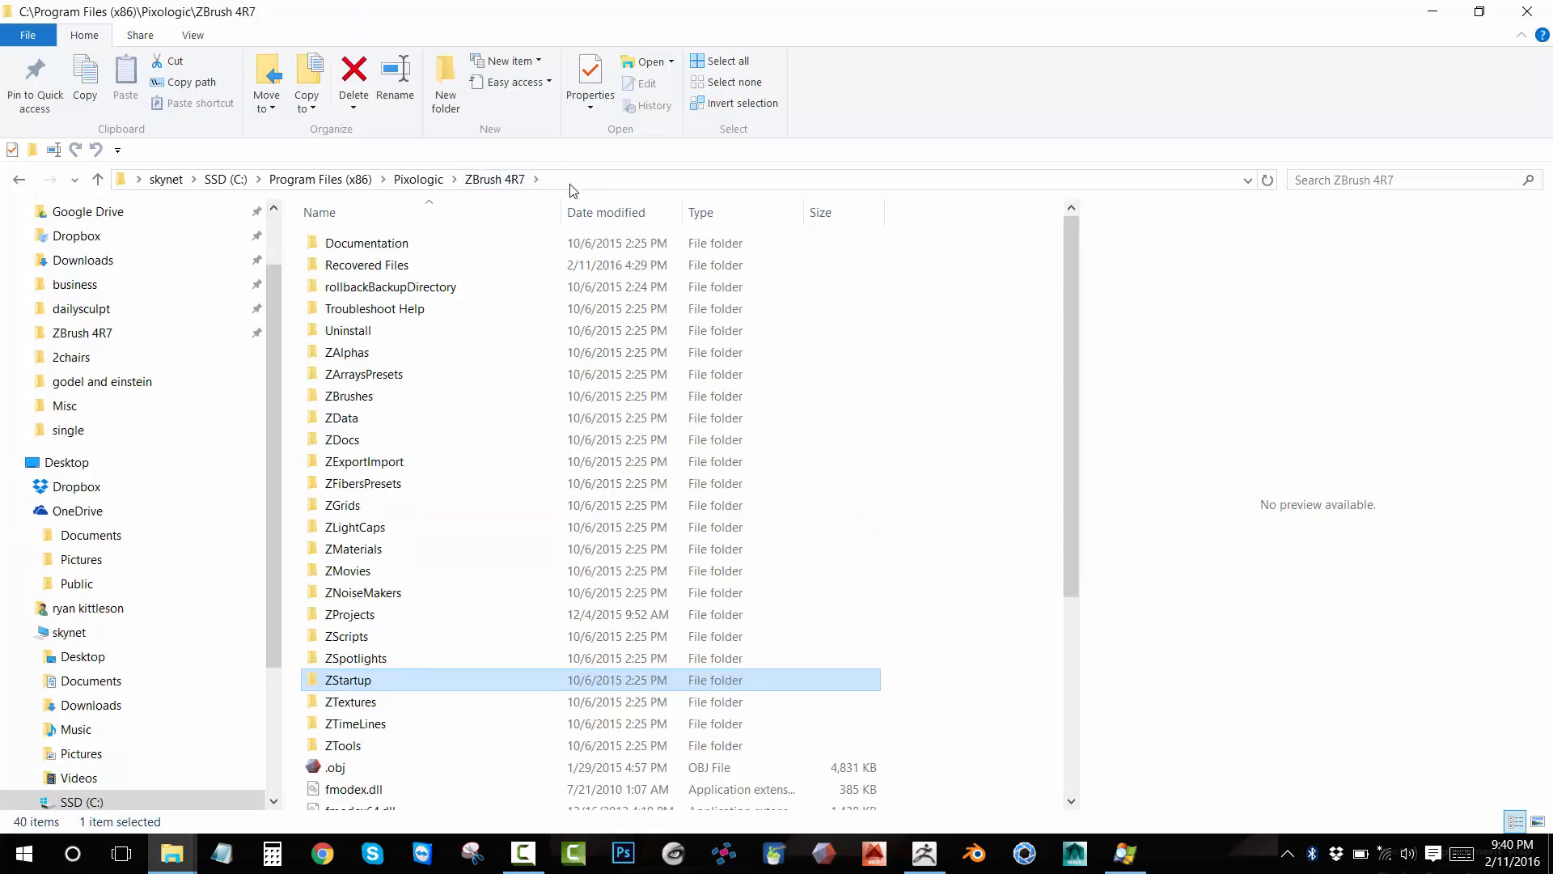
double_click(349, 680)
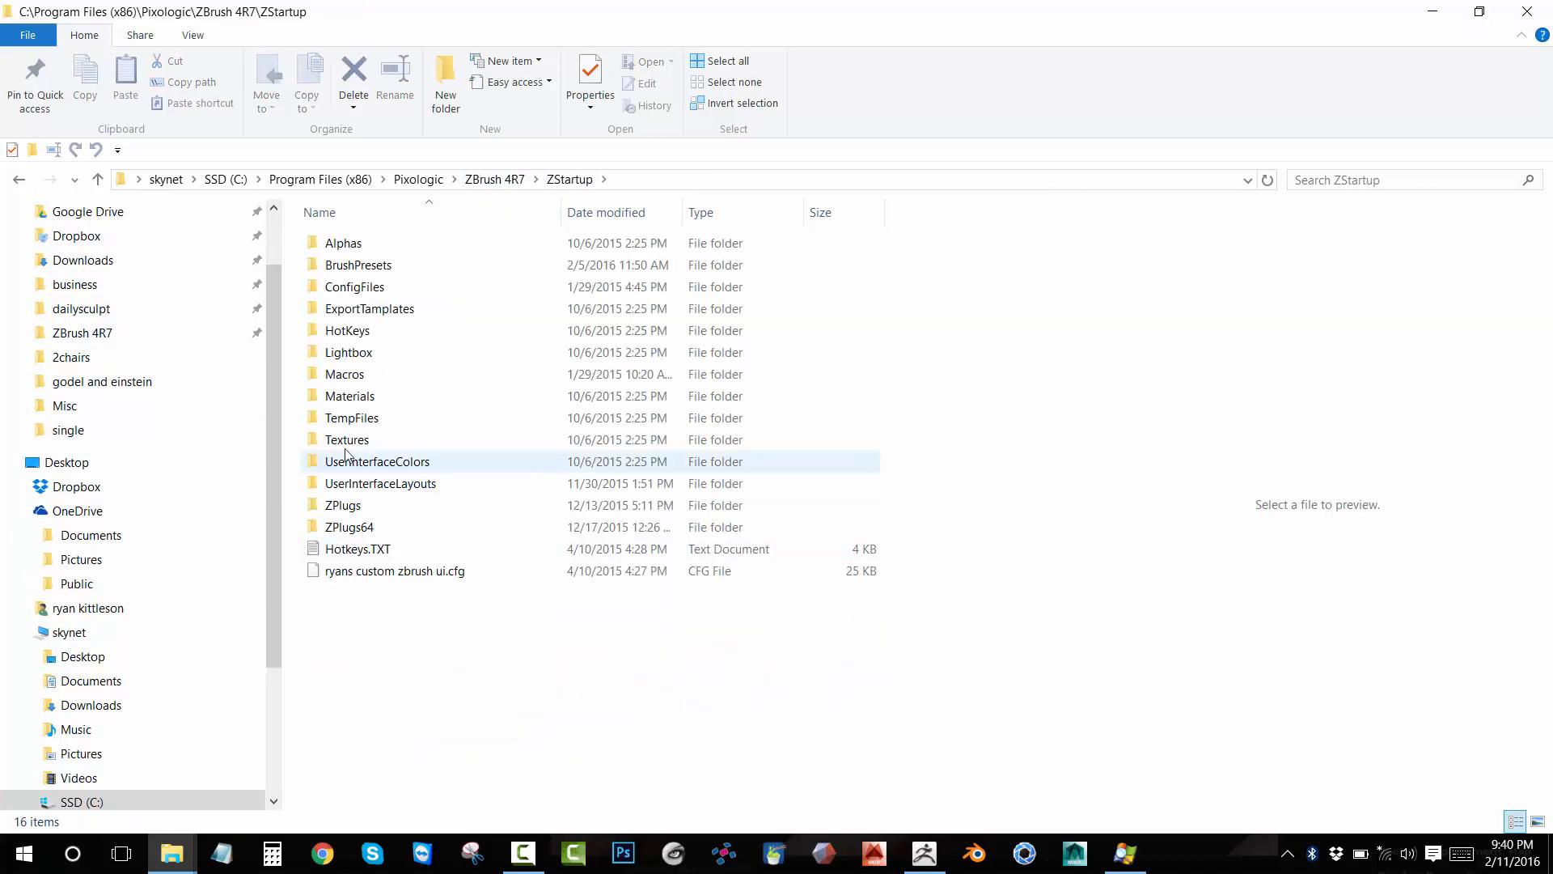
double_click(345, 374)
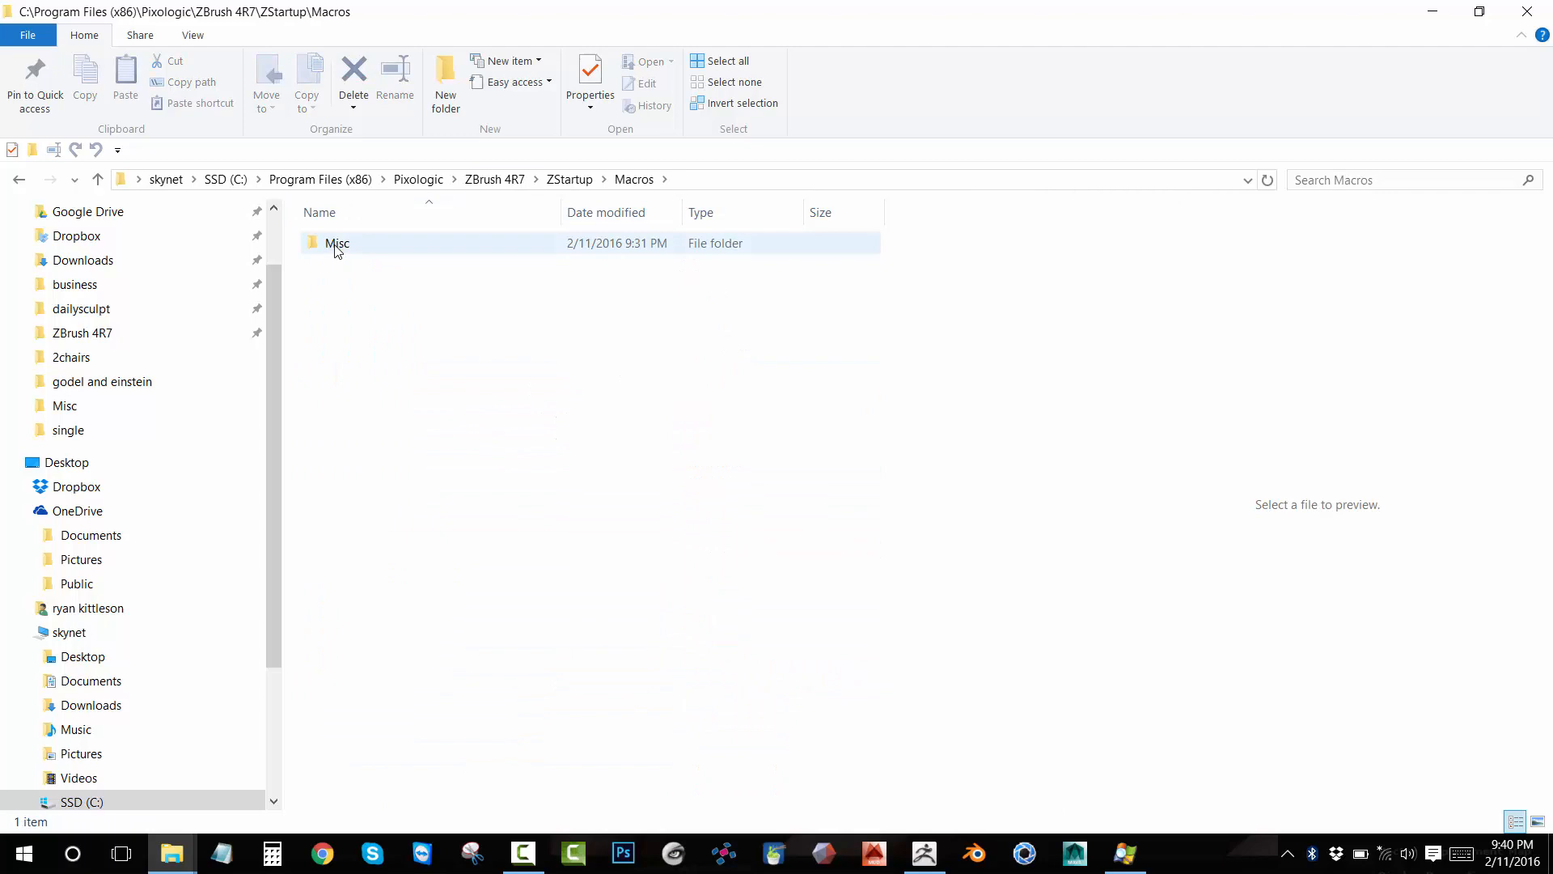
double_click(337, 243)
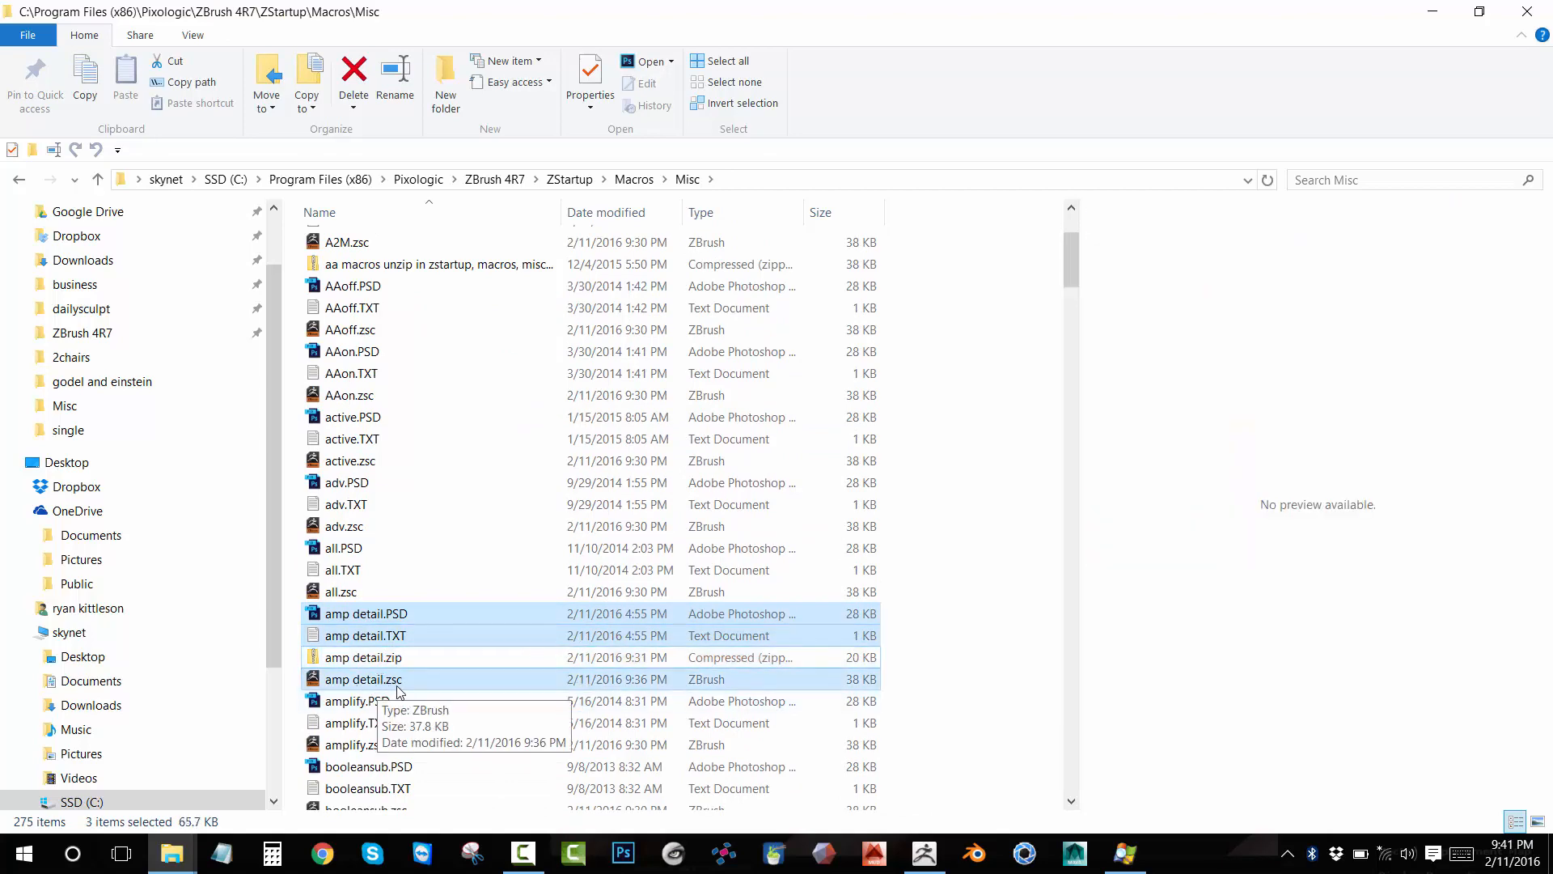
mouse_move(419, 687)
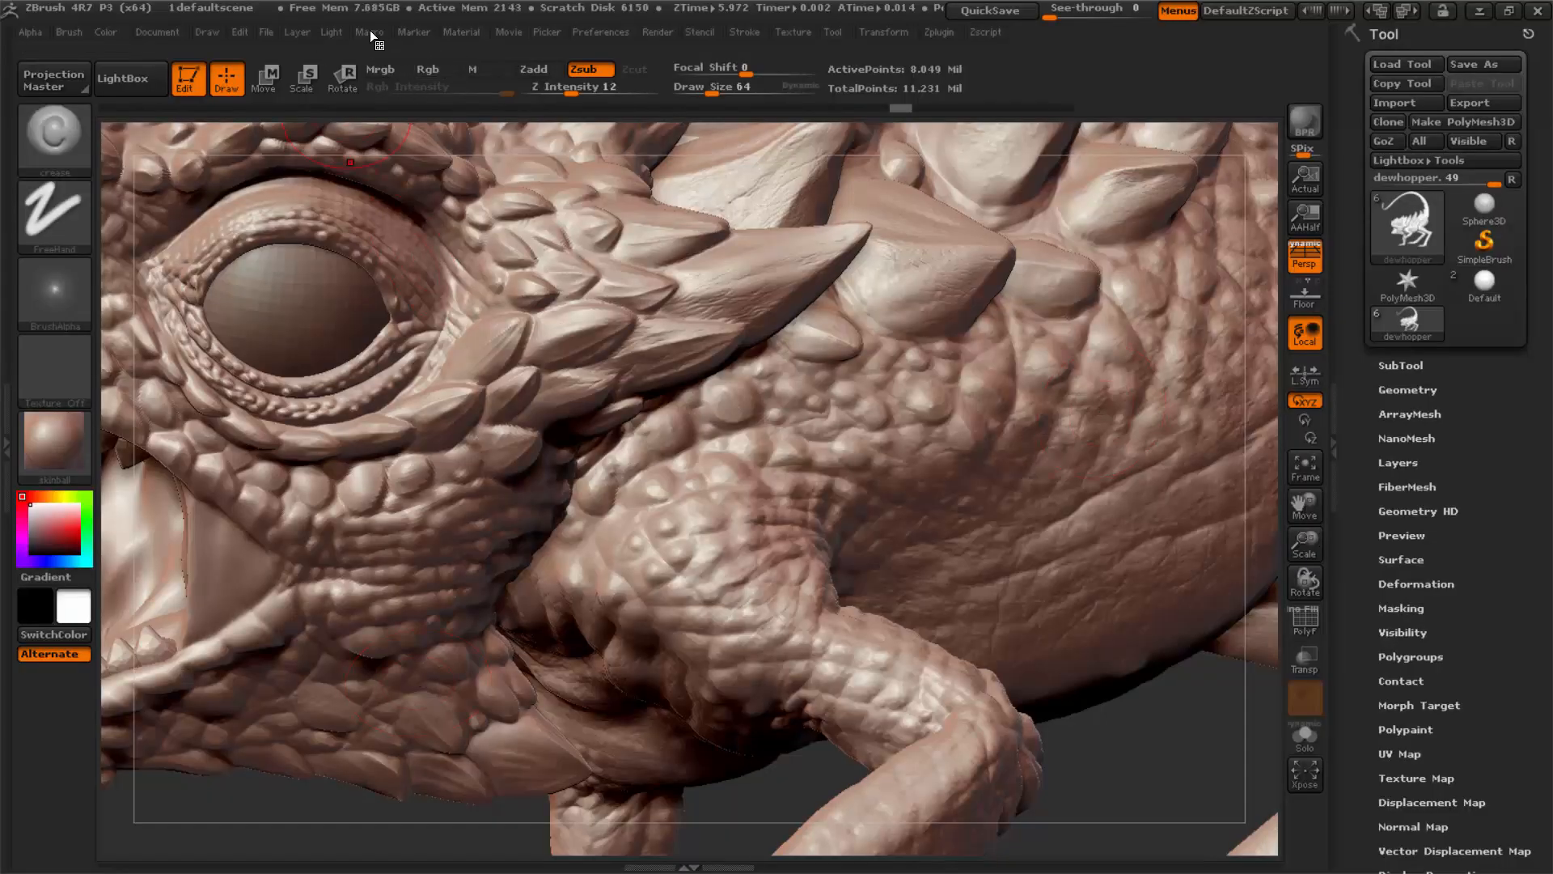
- Run the amp detail macro from the Macro menu's Misc list
left_click(369, 31)
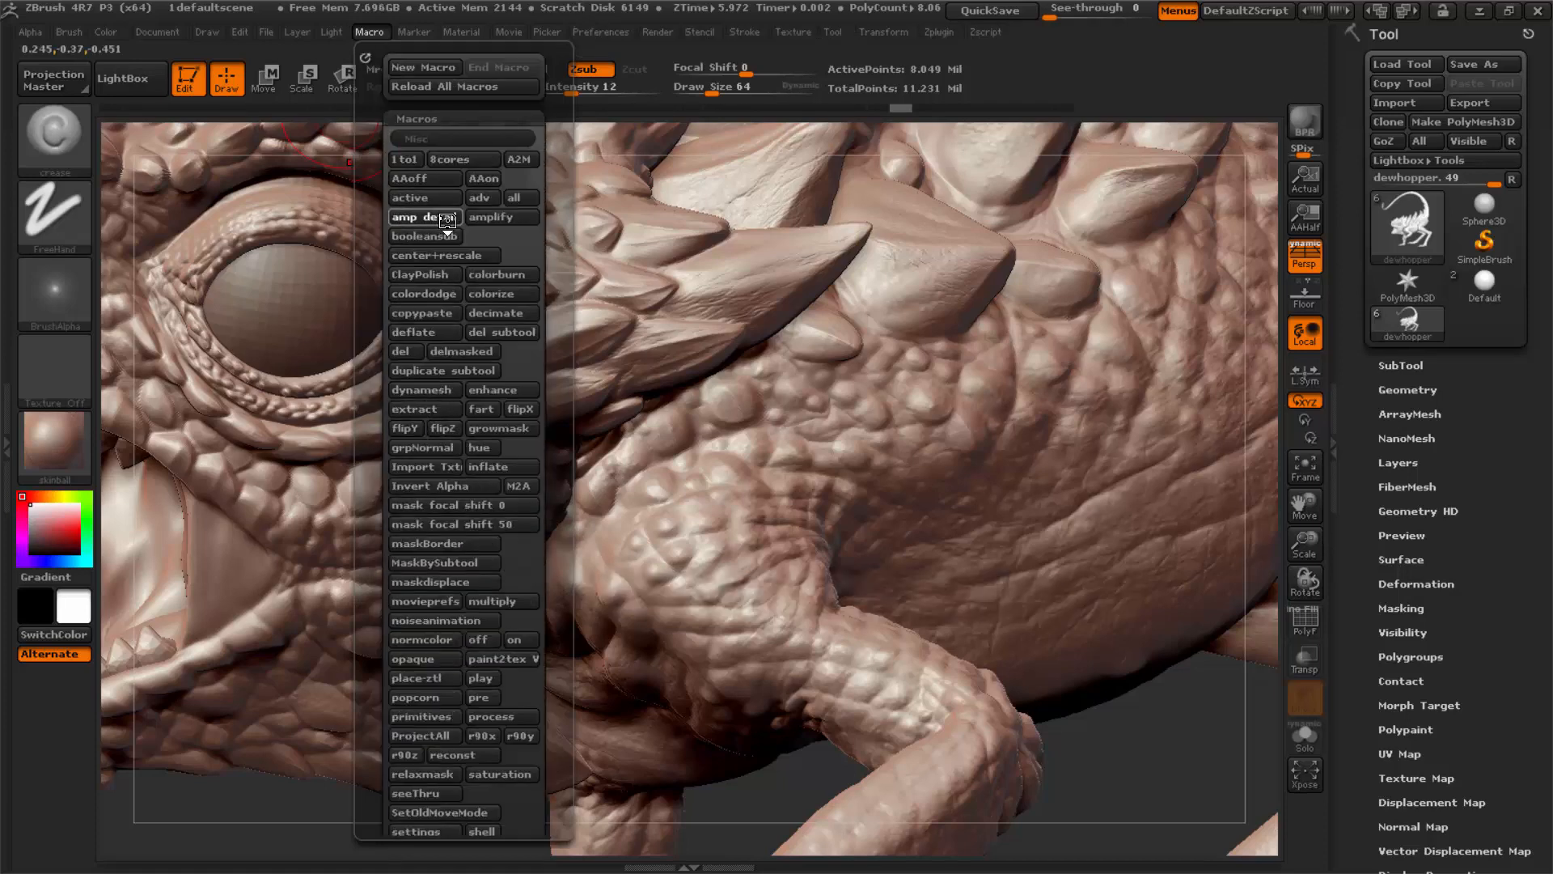
left_click(424, 217)
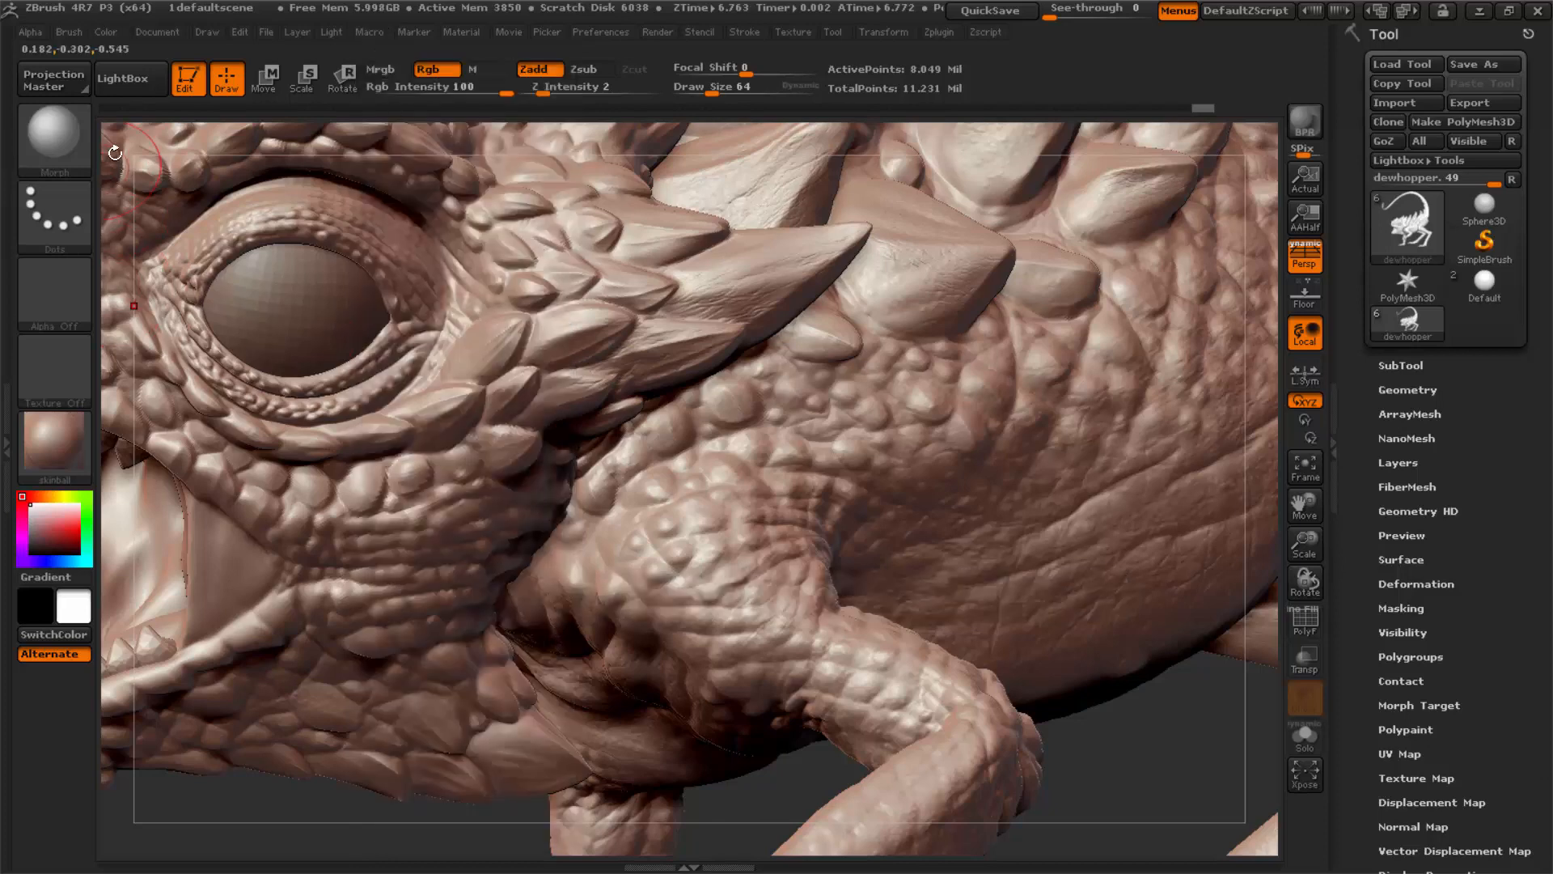
mouse_move(861, 378)
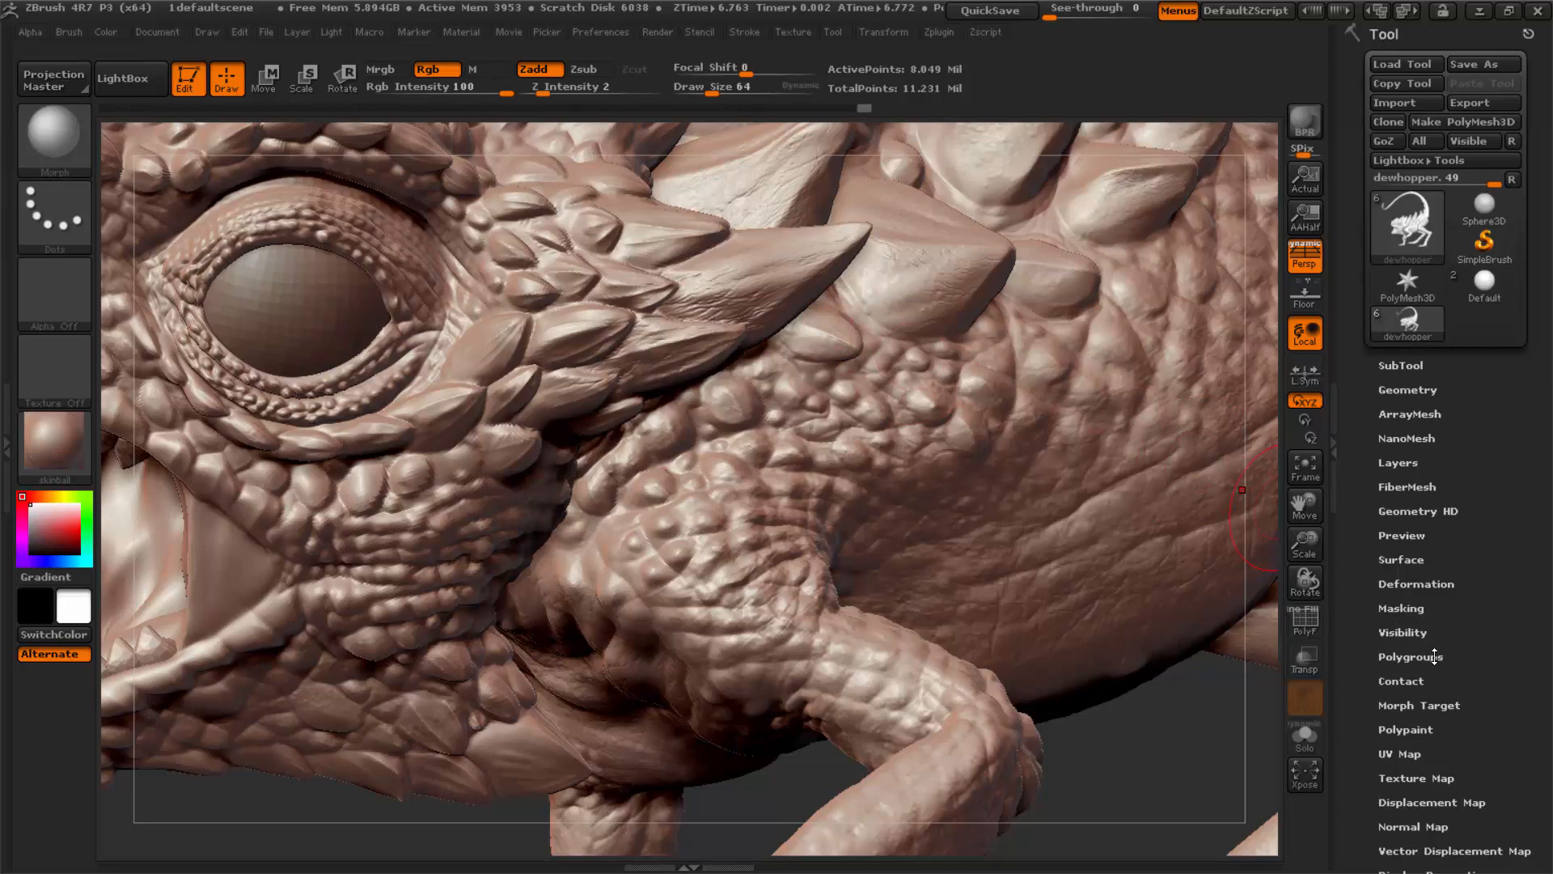
- Scrub the Morph Target Morph slider between smoothed and exaggerated skin, finishing at 100
left_click(1419, 705)
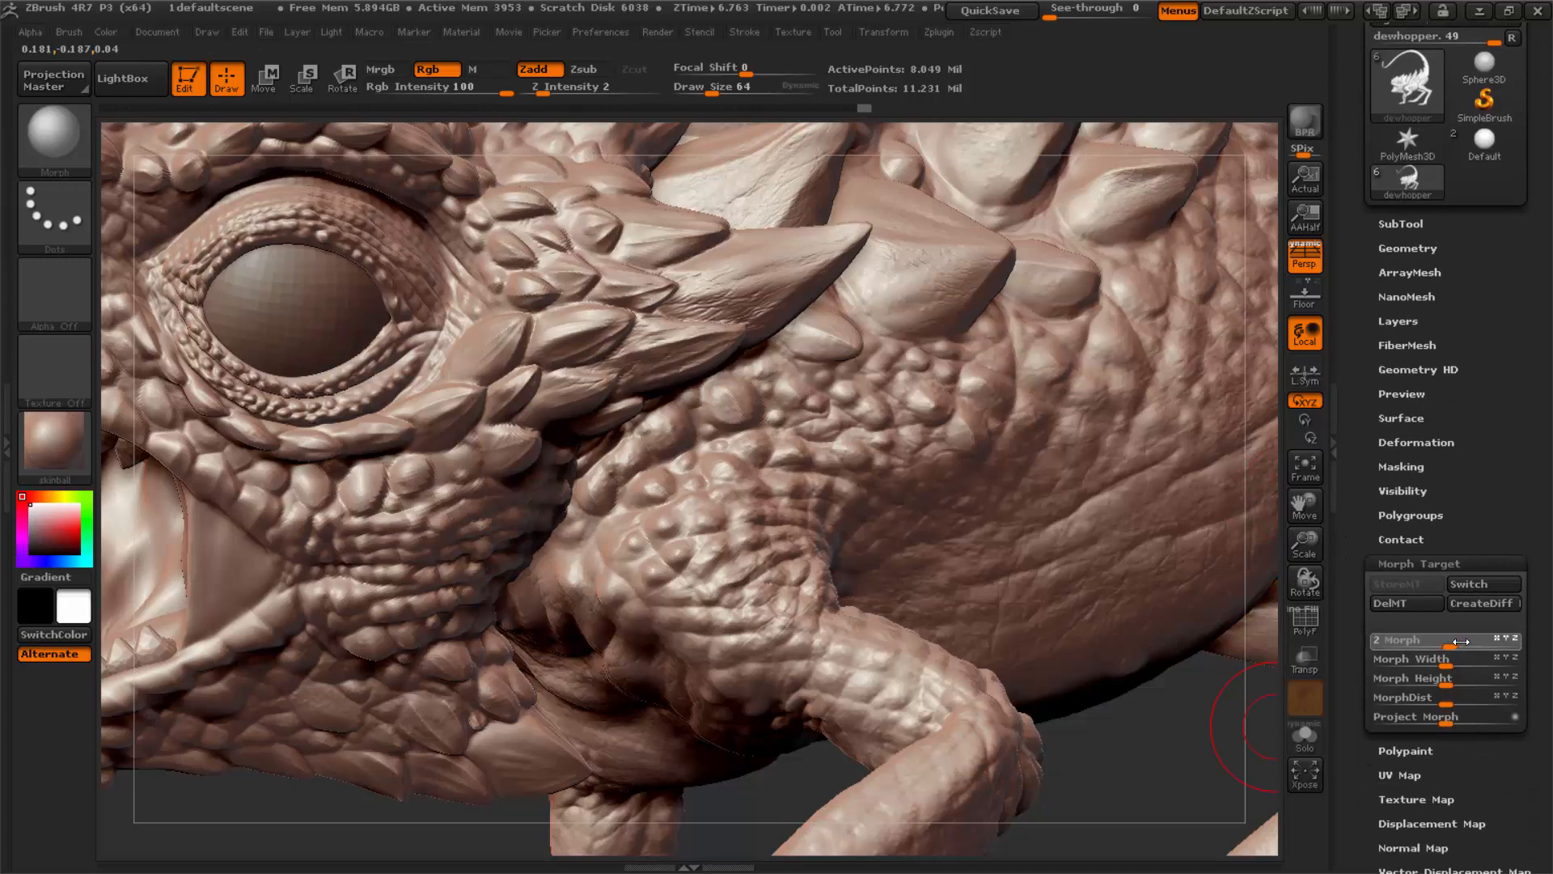
left_click_drag(1386, 641, 1516, 641)
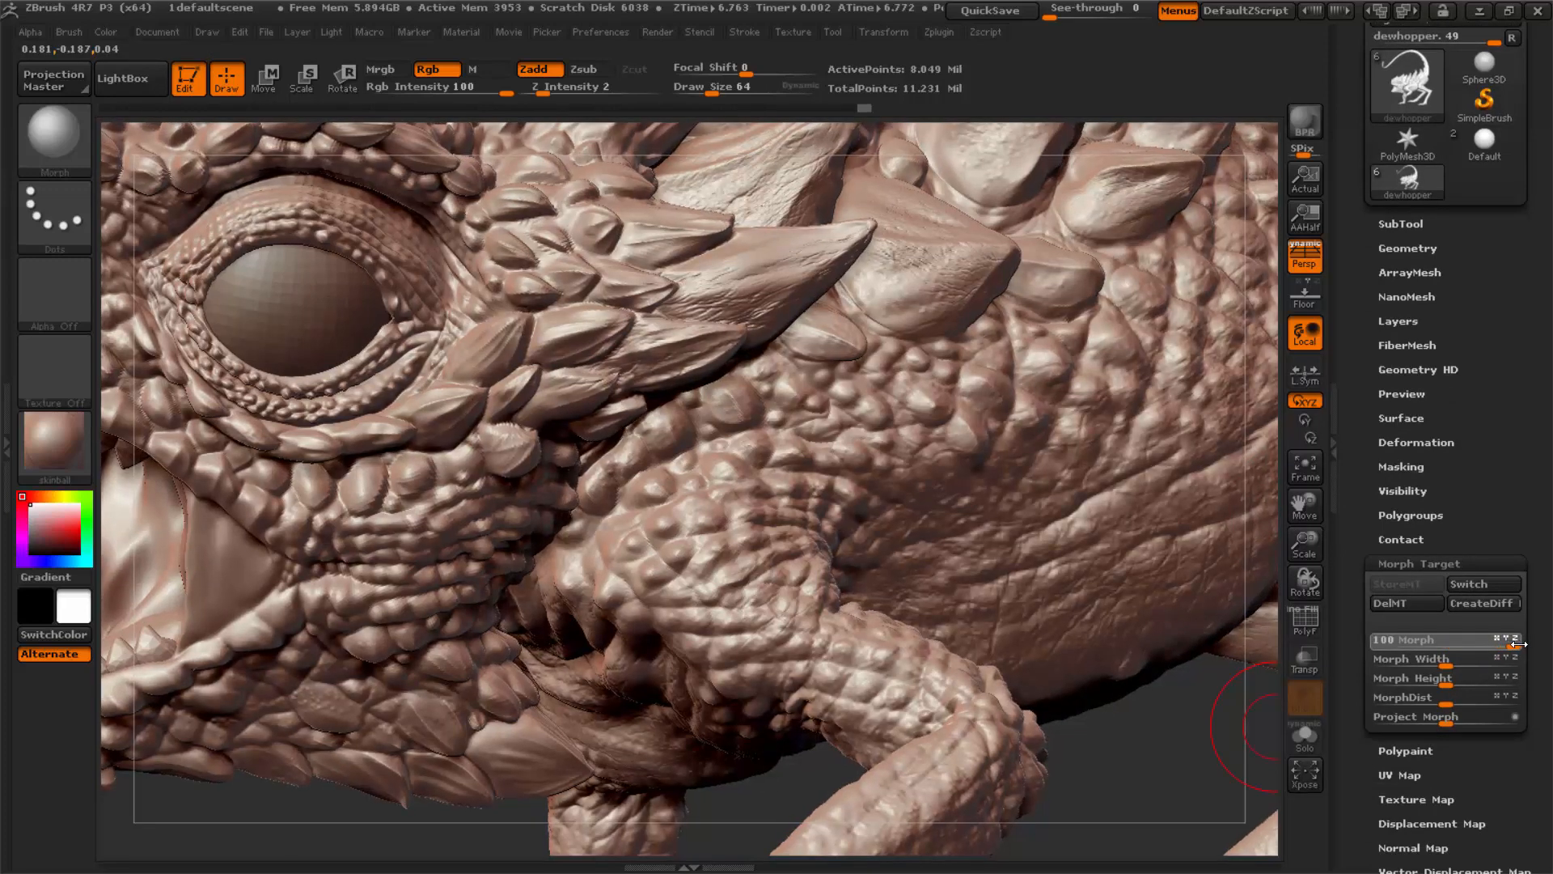
left_click_drag(1517, 639, 1456, 639)
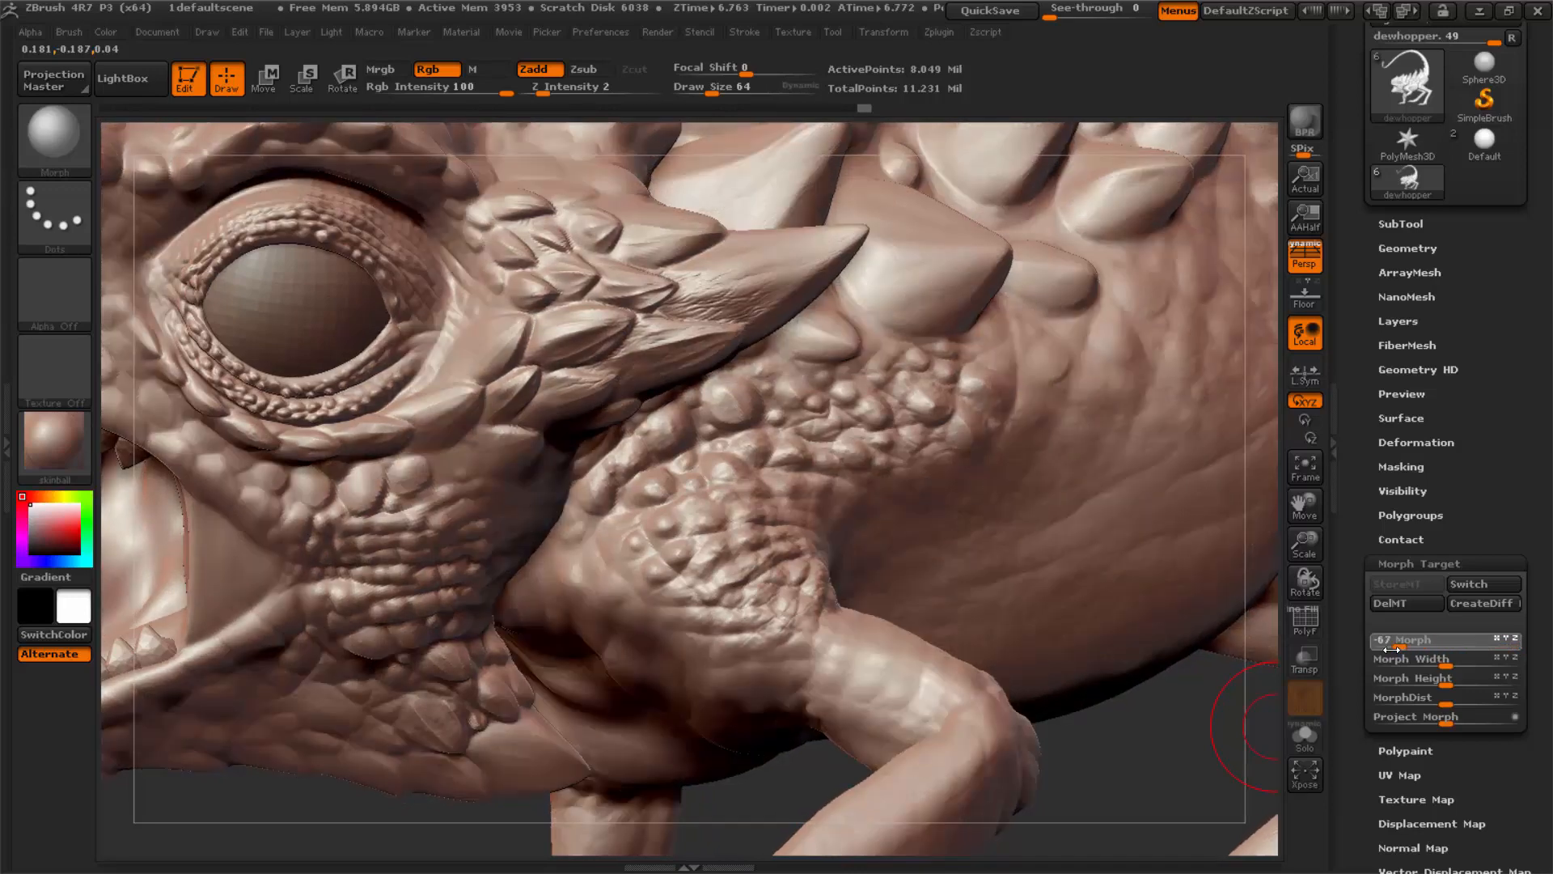
left_click_drag(1417, 639, 1348, 640)
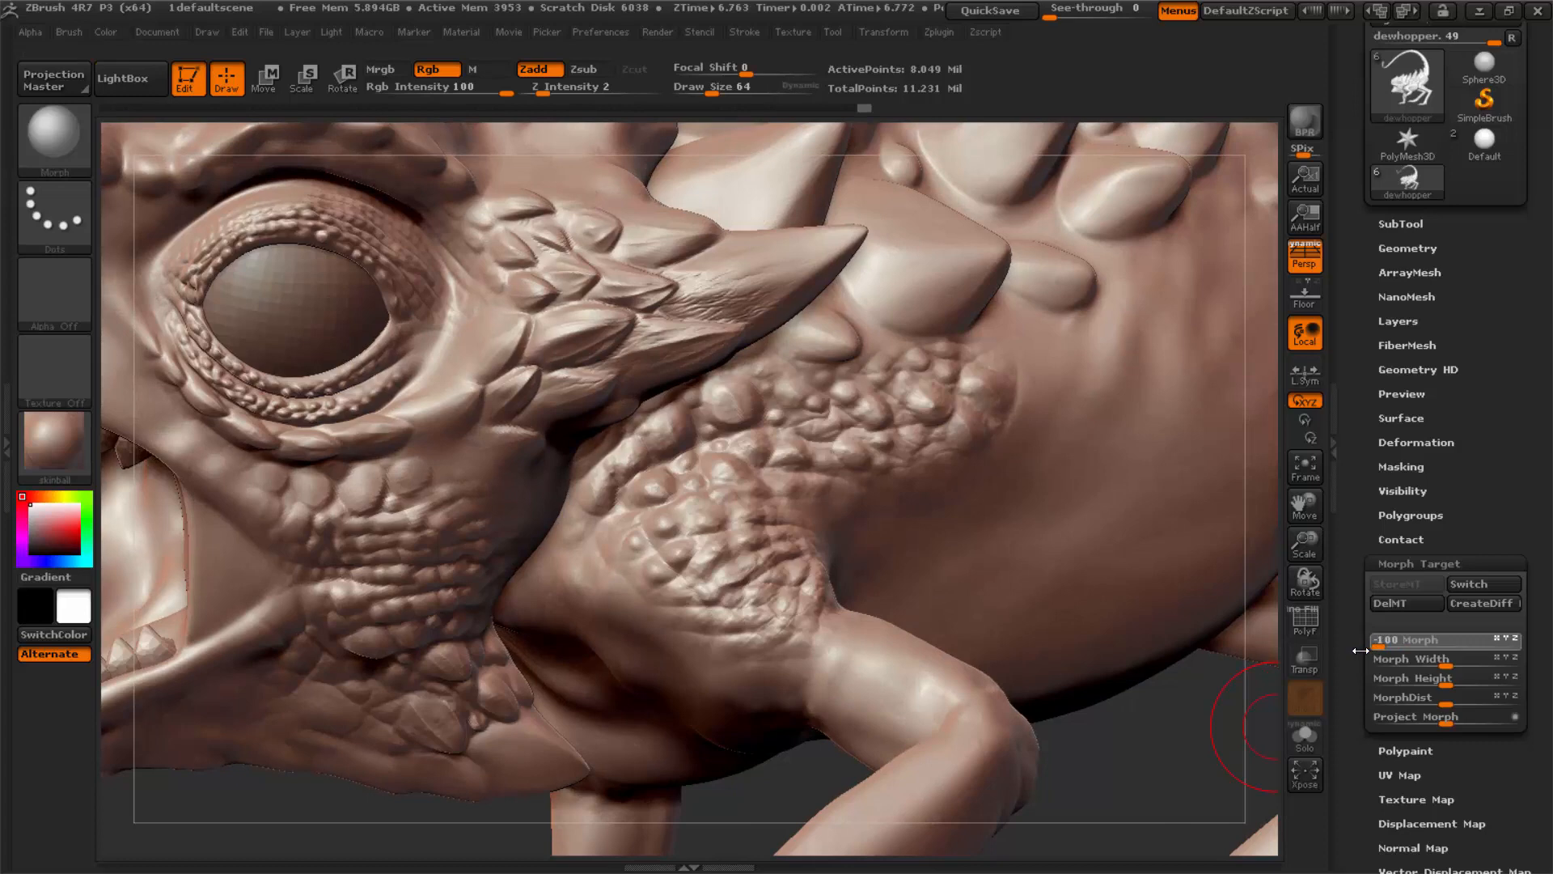
left_click_drag(1417, 640, 1442, 639)
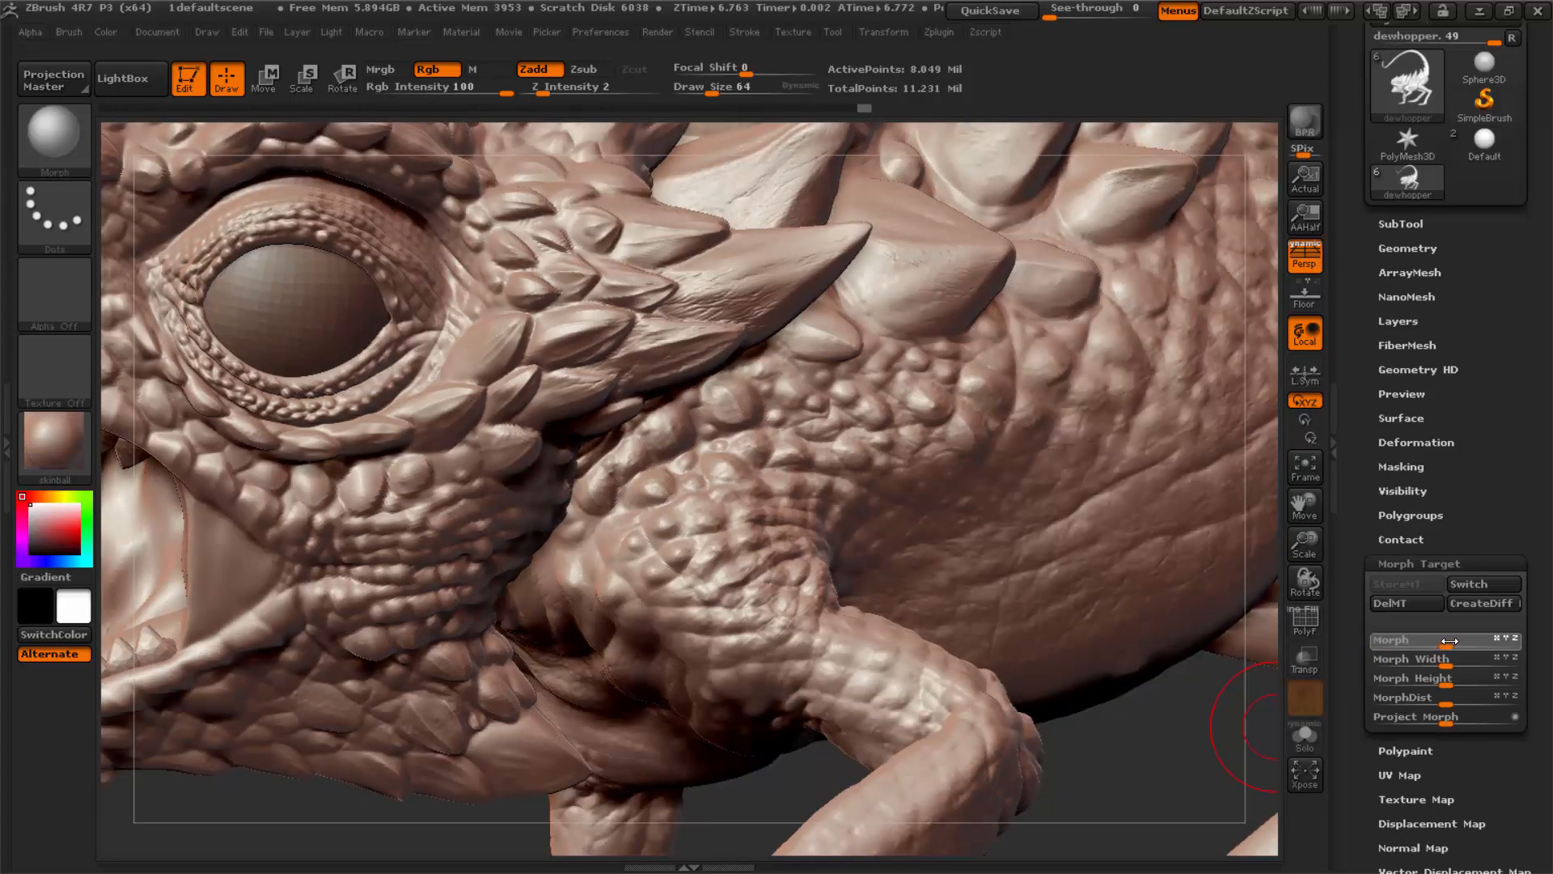
mouse_move(1453, 641)
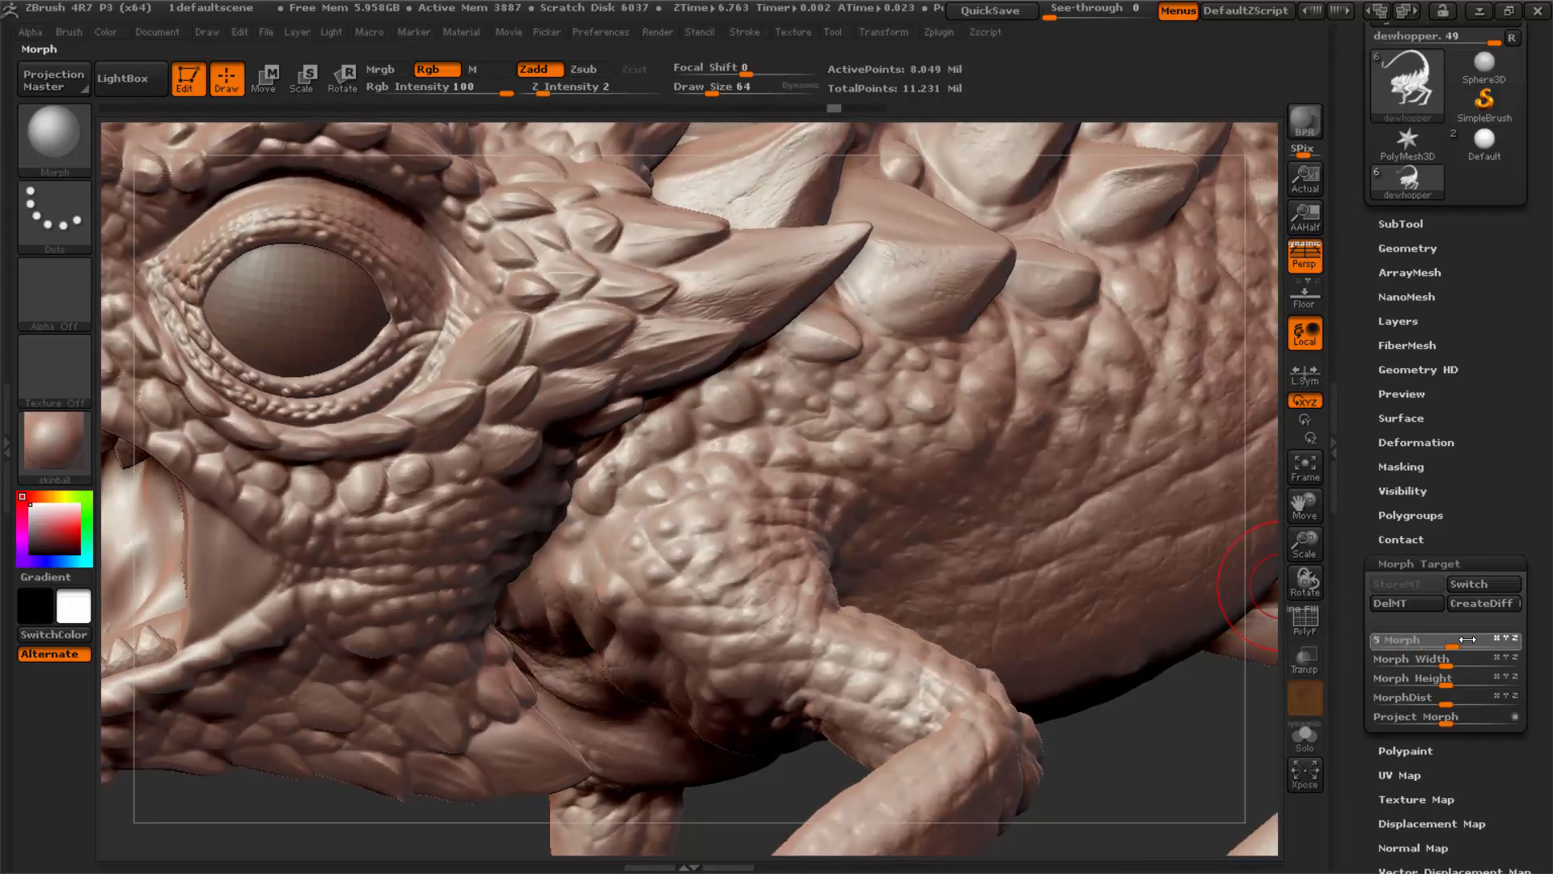
left_click_drag(1377, 640, 1516, 641)
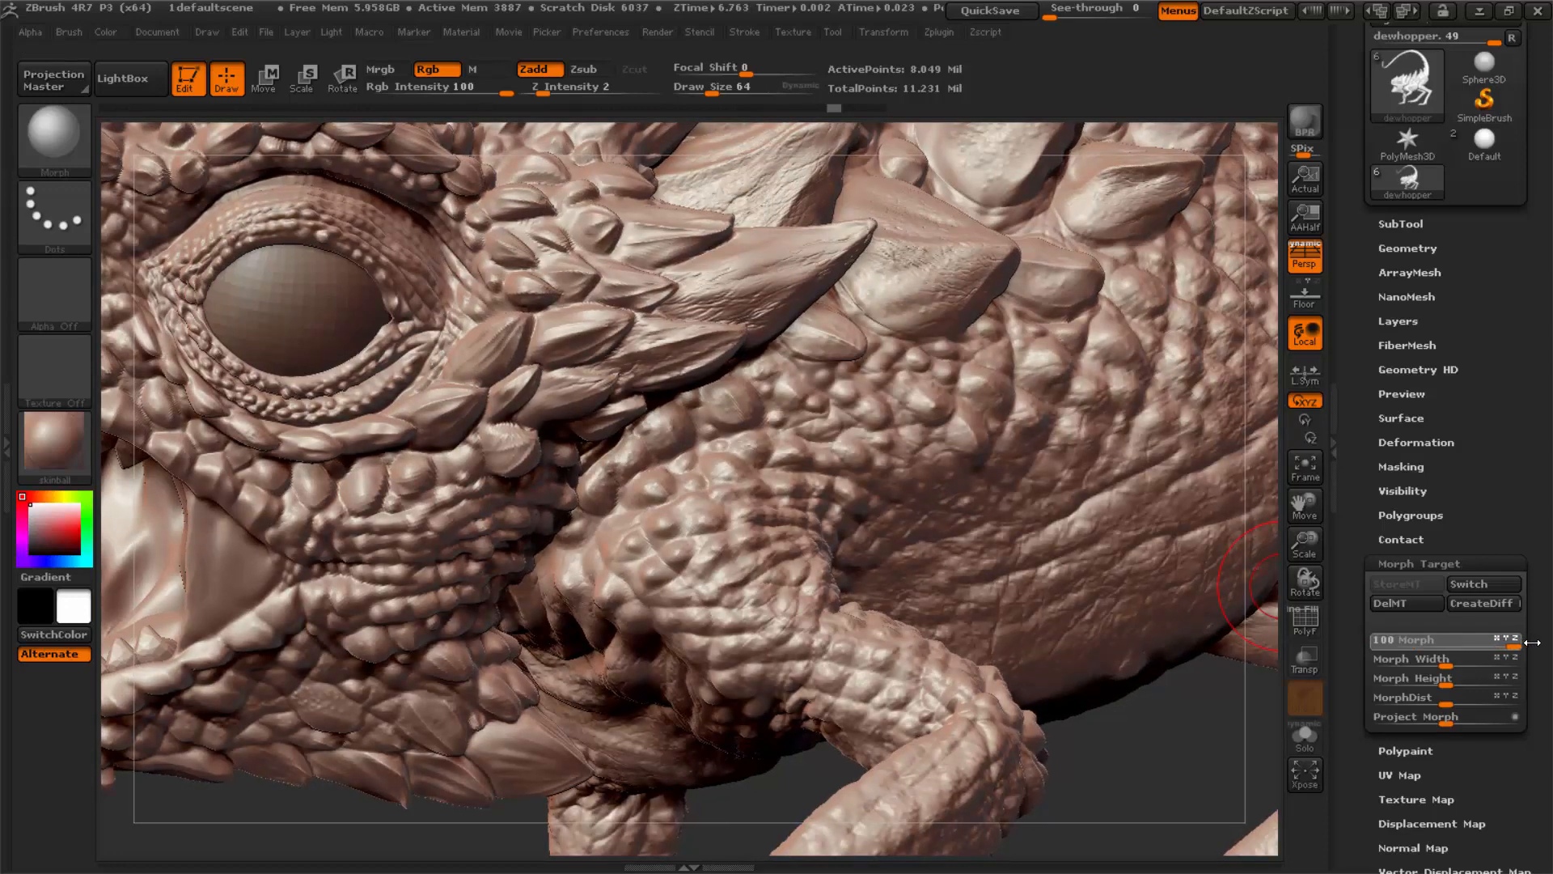